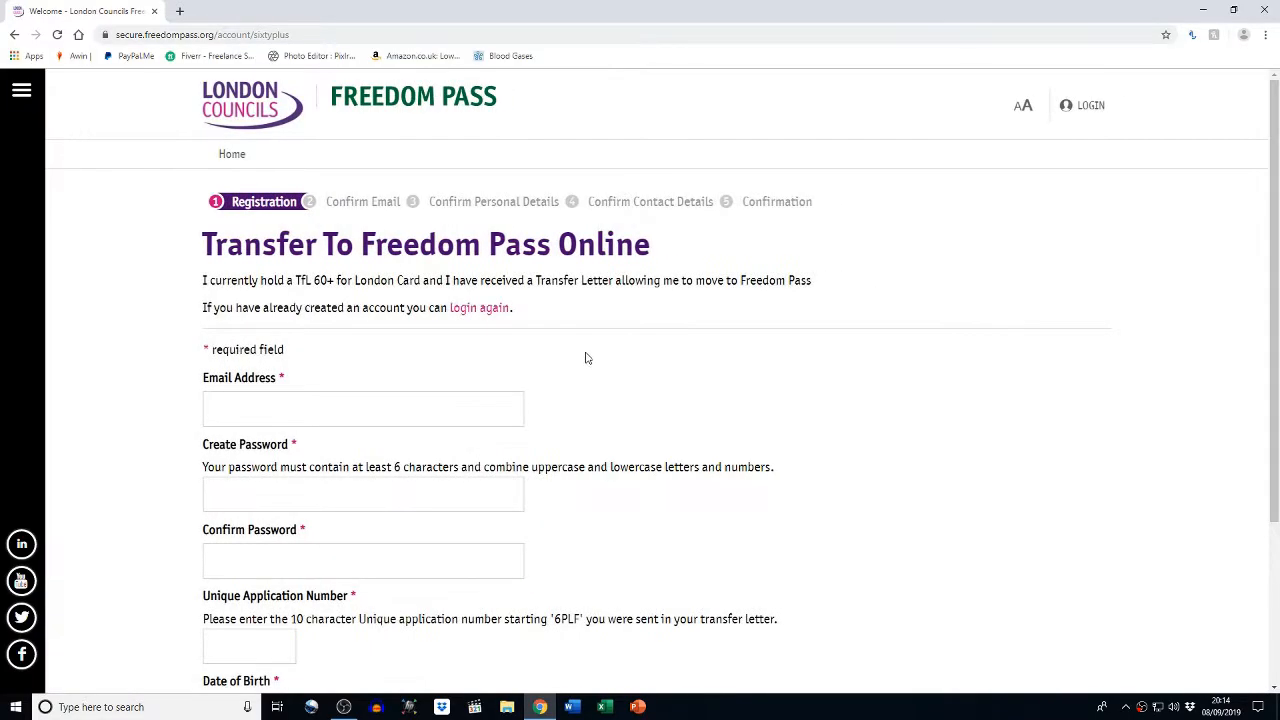
Step: Read the TfL 60+ card note, then complete and submit the Freedom Pass registration form
scroll("down", 3)
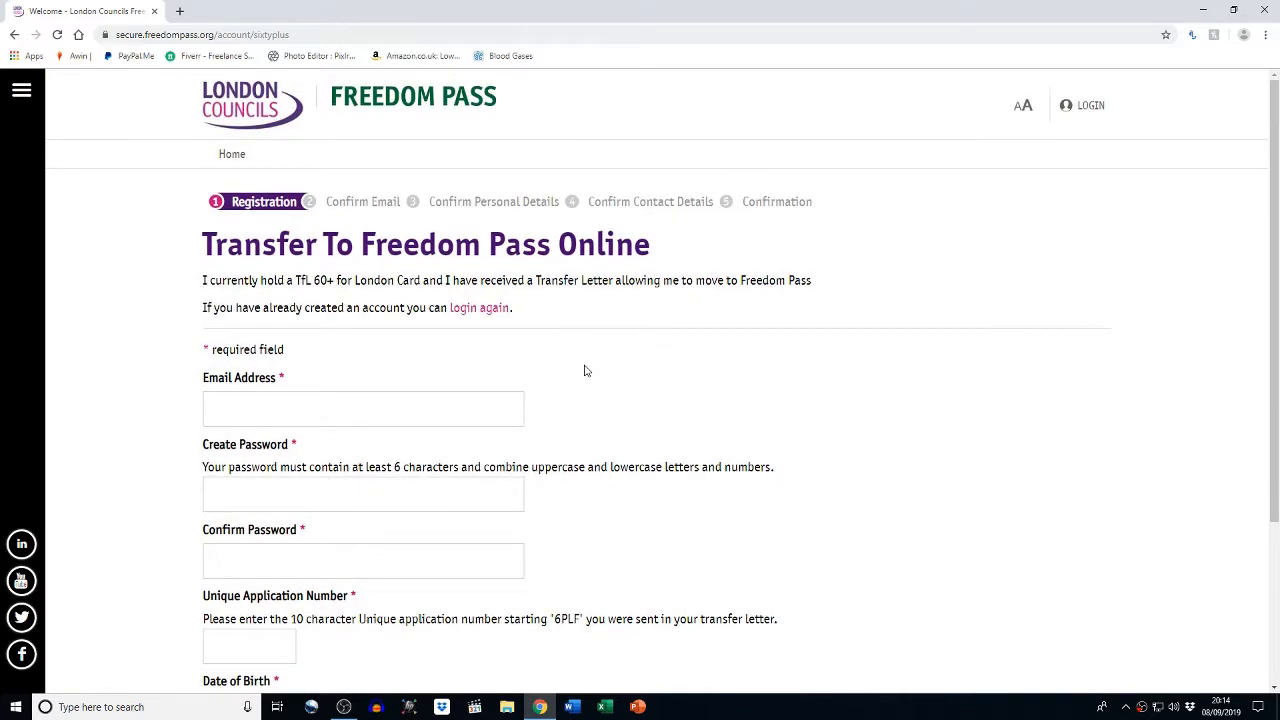
mouse_move(313, 272)
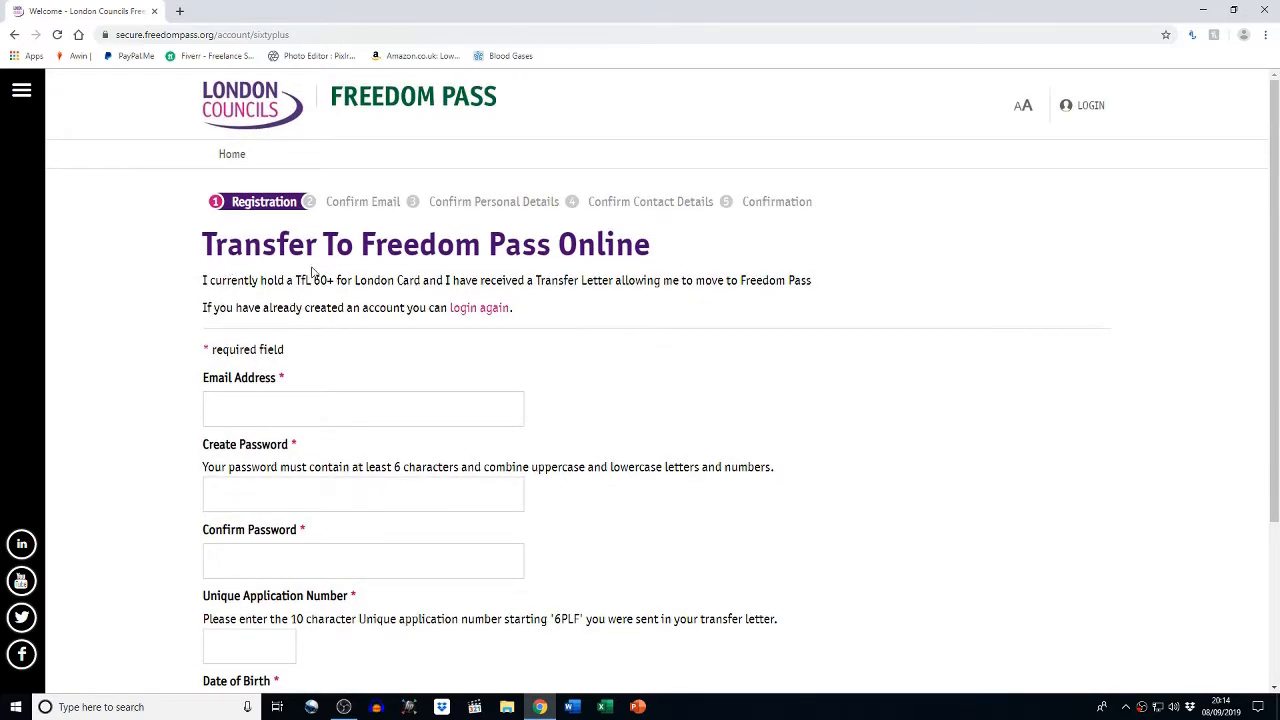
mouse_move(324, 300)
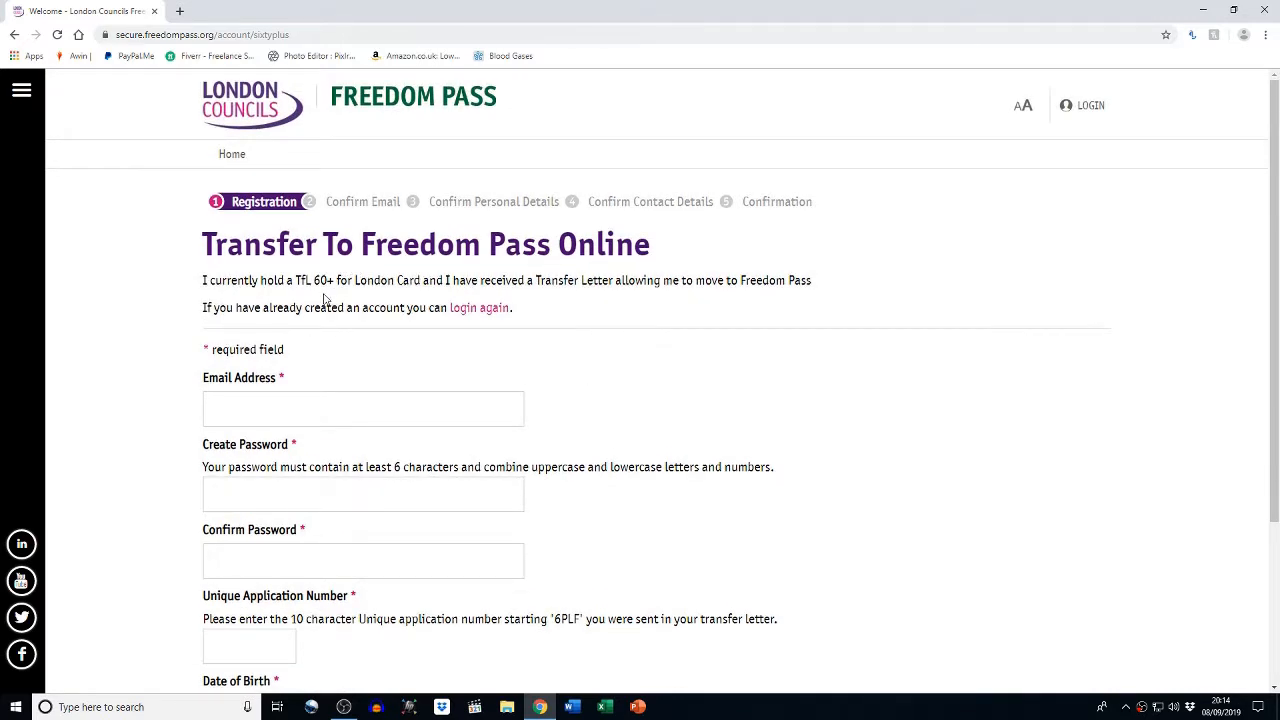
left_click_drag(202, 280, 268, 280)
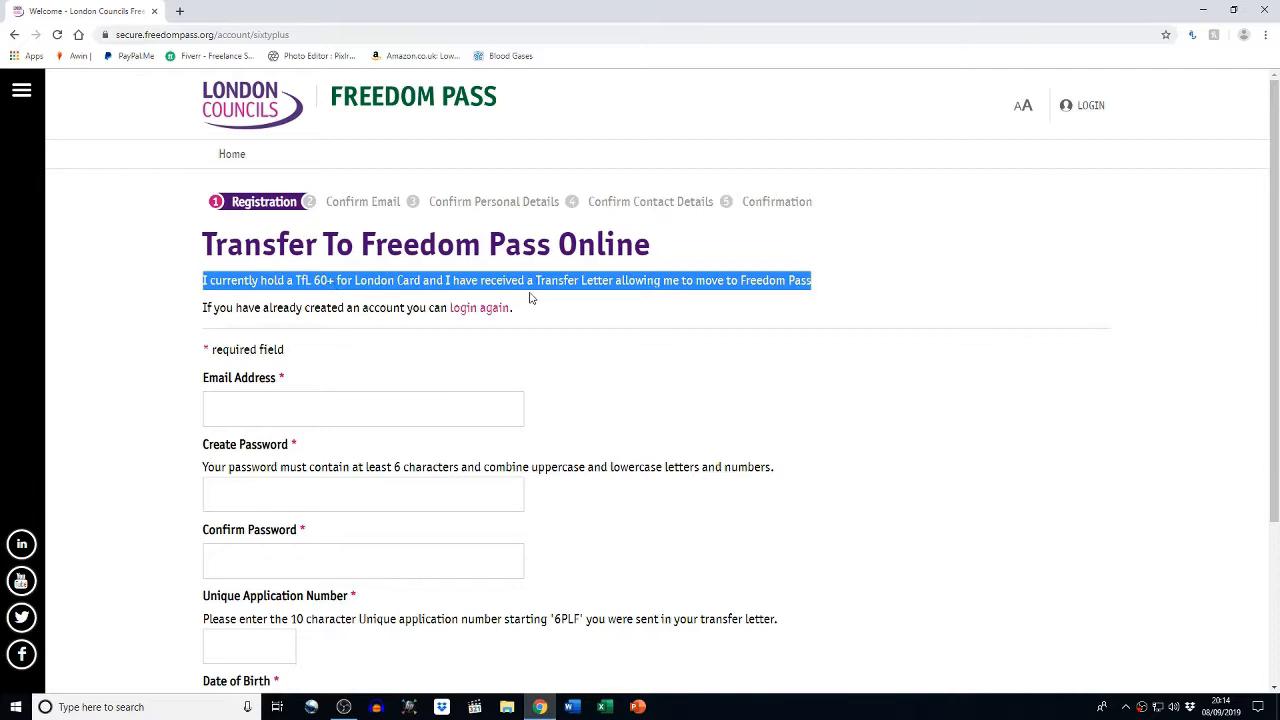
mouse_move(670, 365)
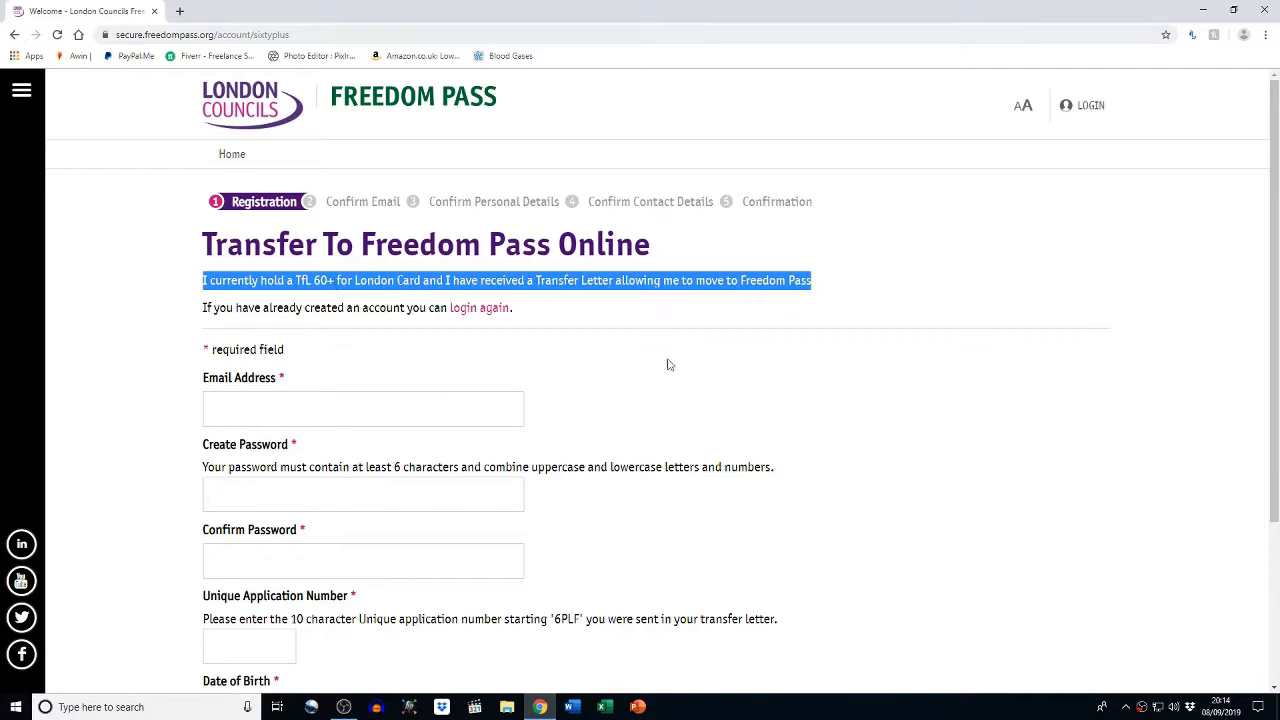
mouse_move(622, 381)
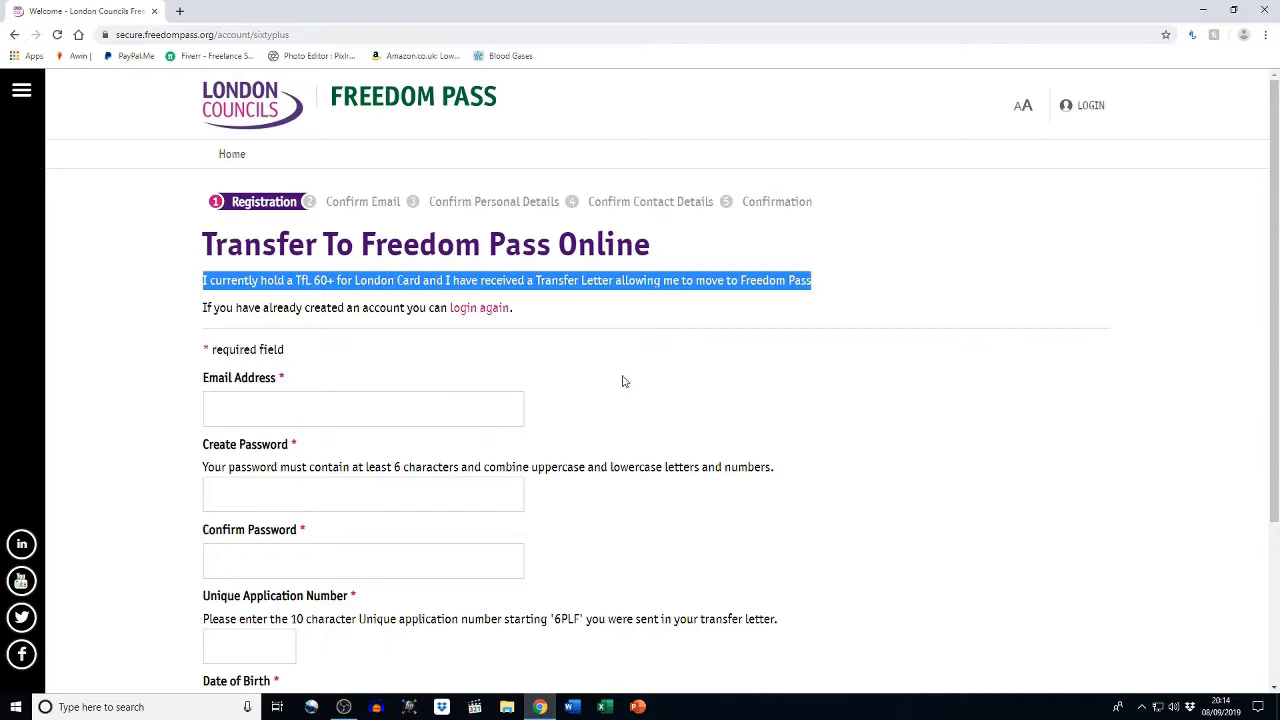
scroll("down", 3)
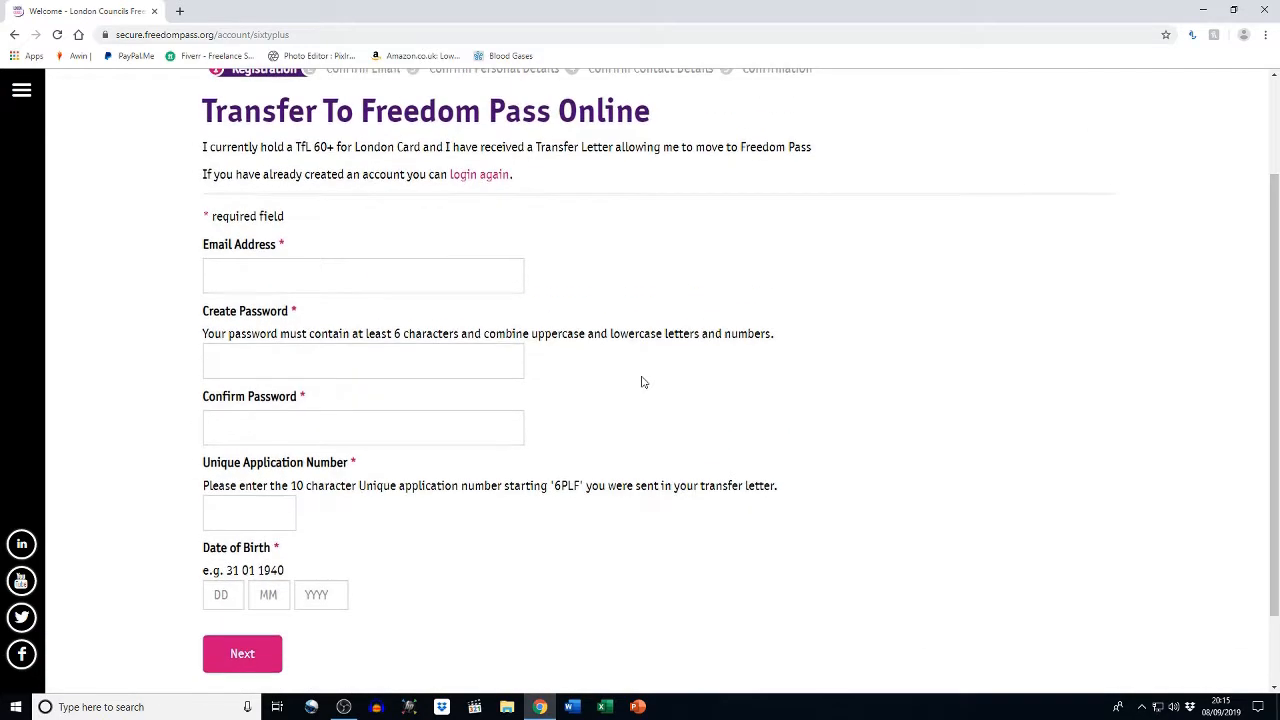
left_click(242, 653)
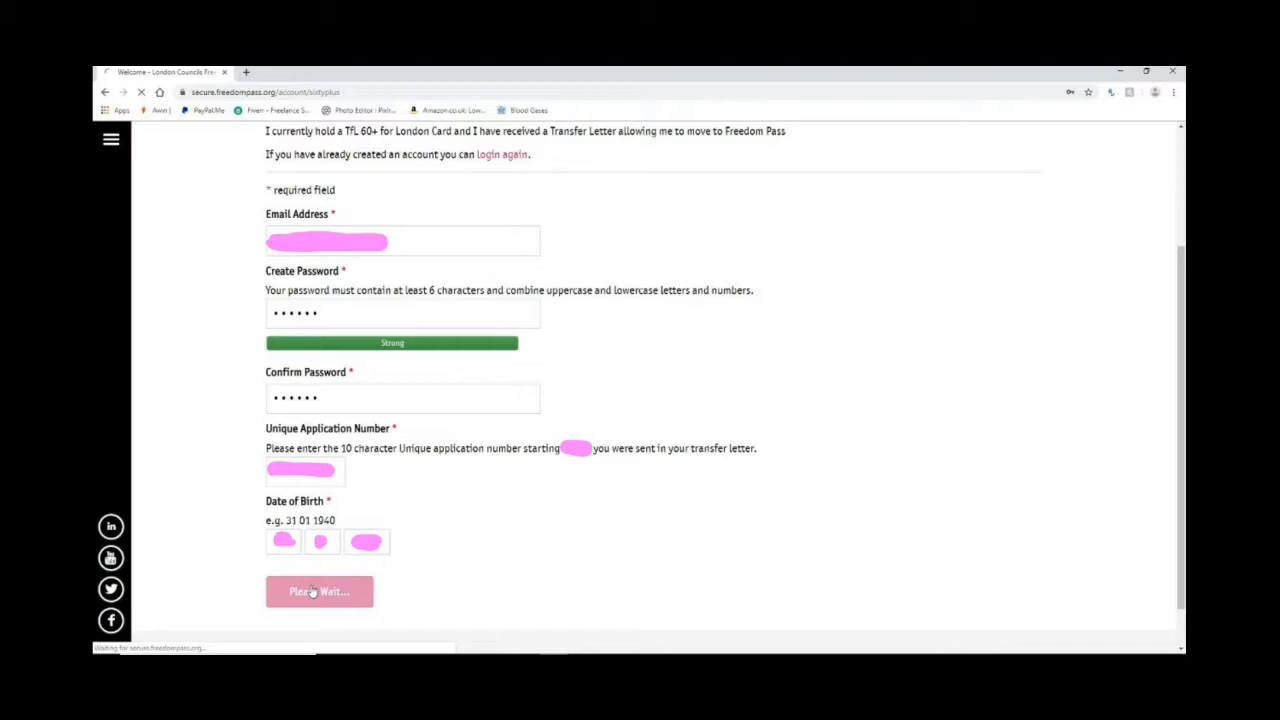
left_click(319, 591)
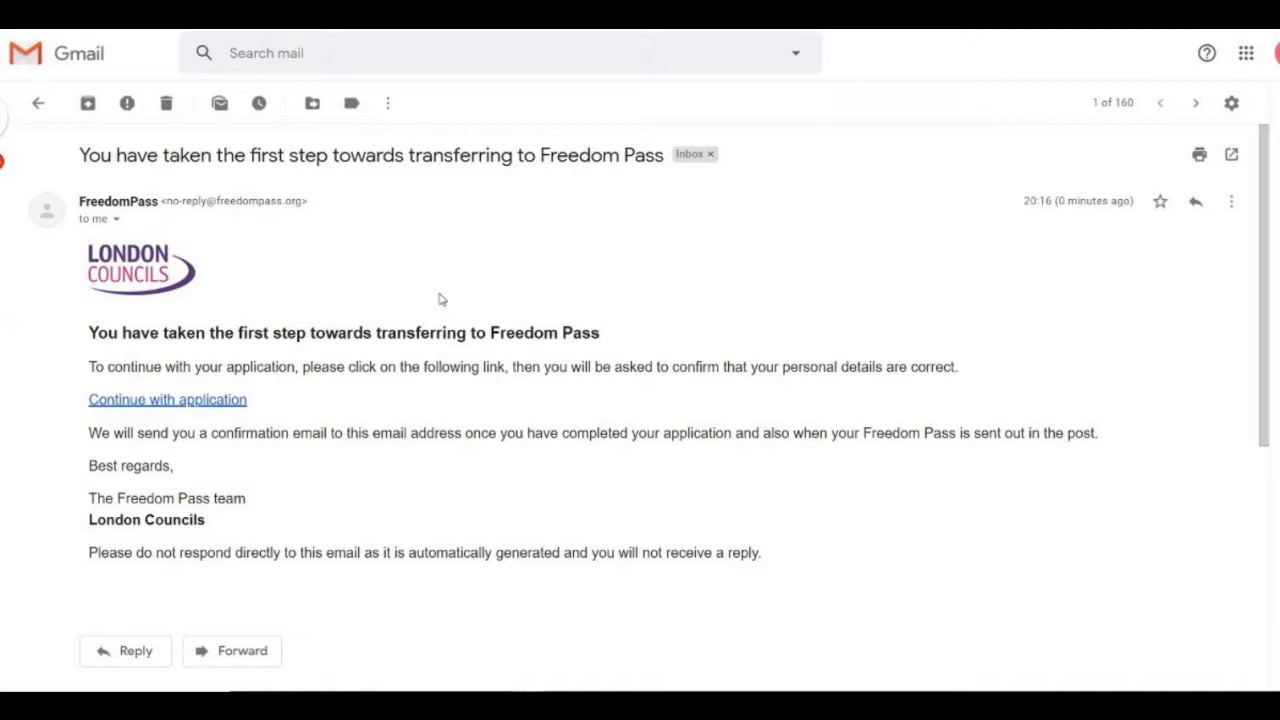
Step: Follow the 'Continue with application' link in the Freedom Pass confirmation email
left_click(167, 399)
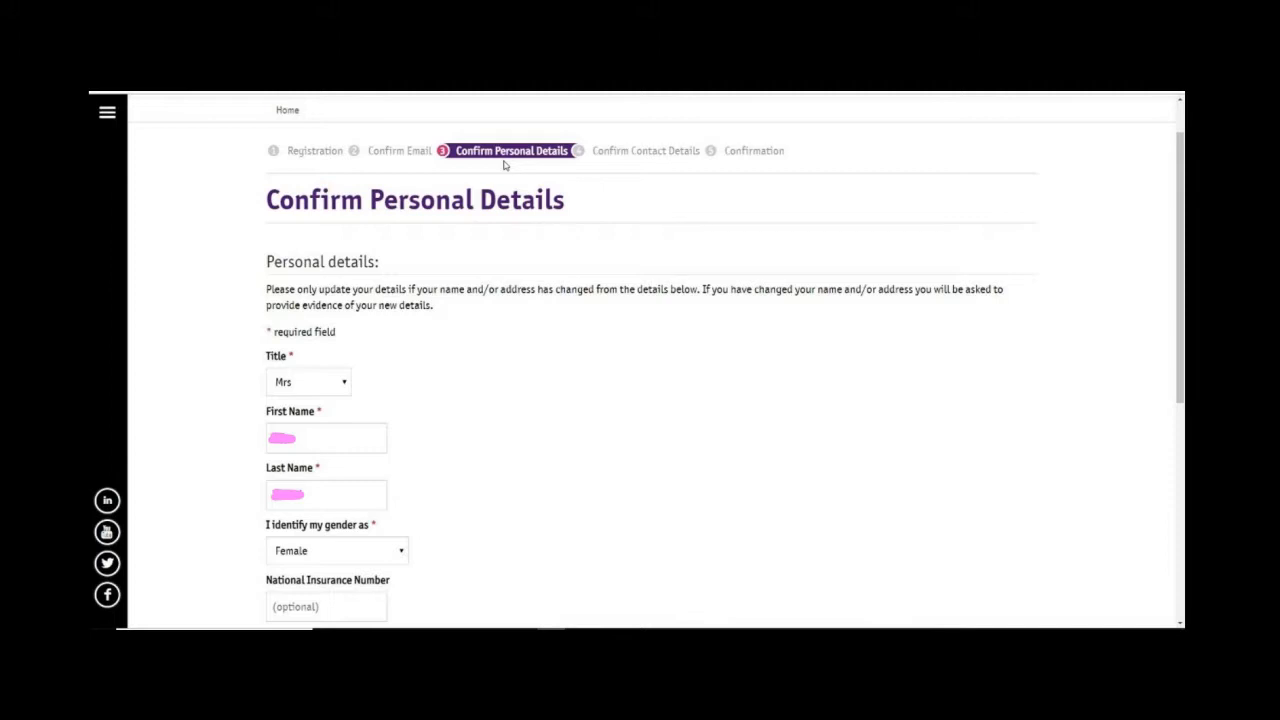
Step: Confirm the pre-filled personal details and address unchanged, proceeding to contact details
scroll("down", 3)
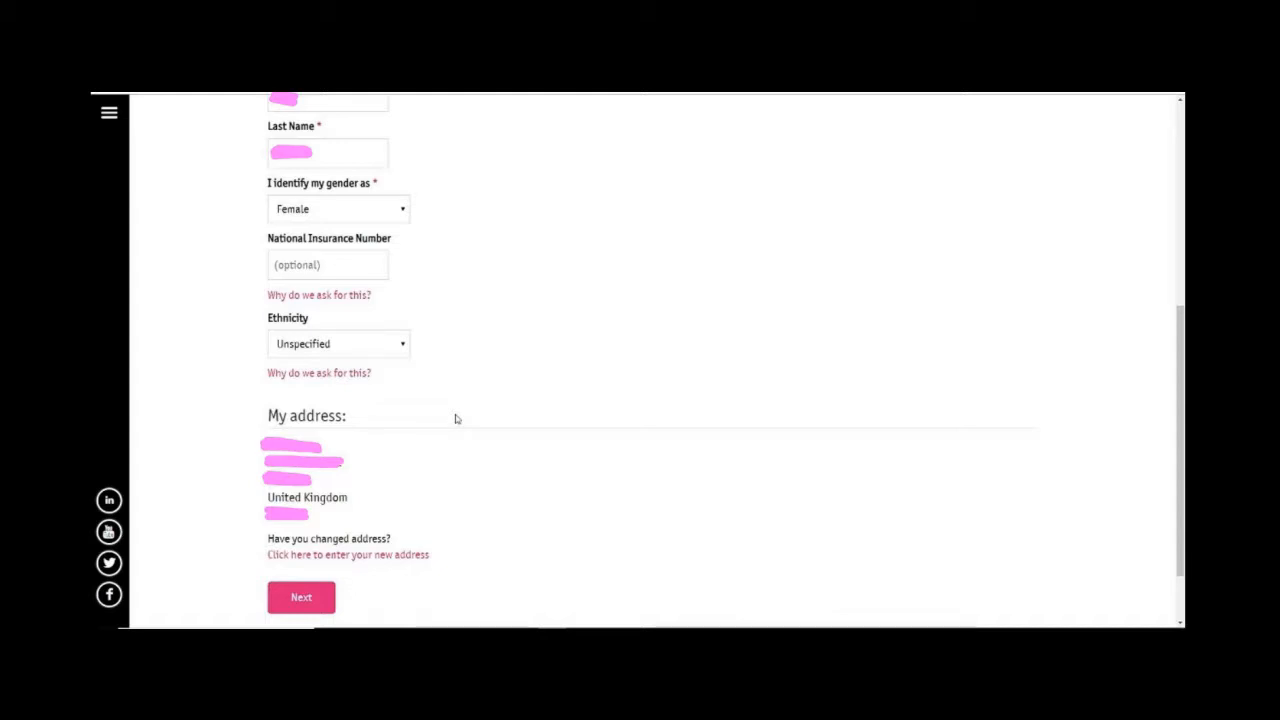
left_click(300, 597)
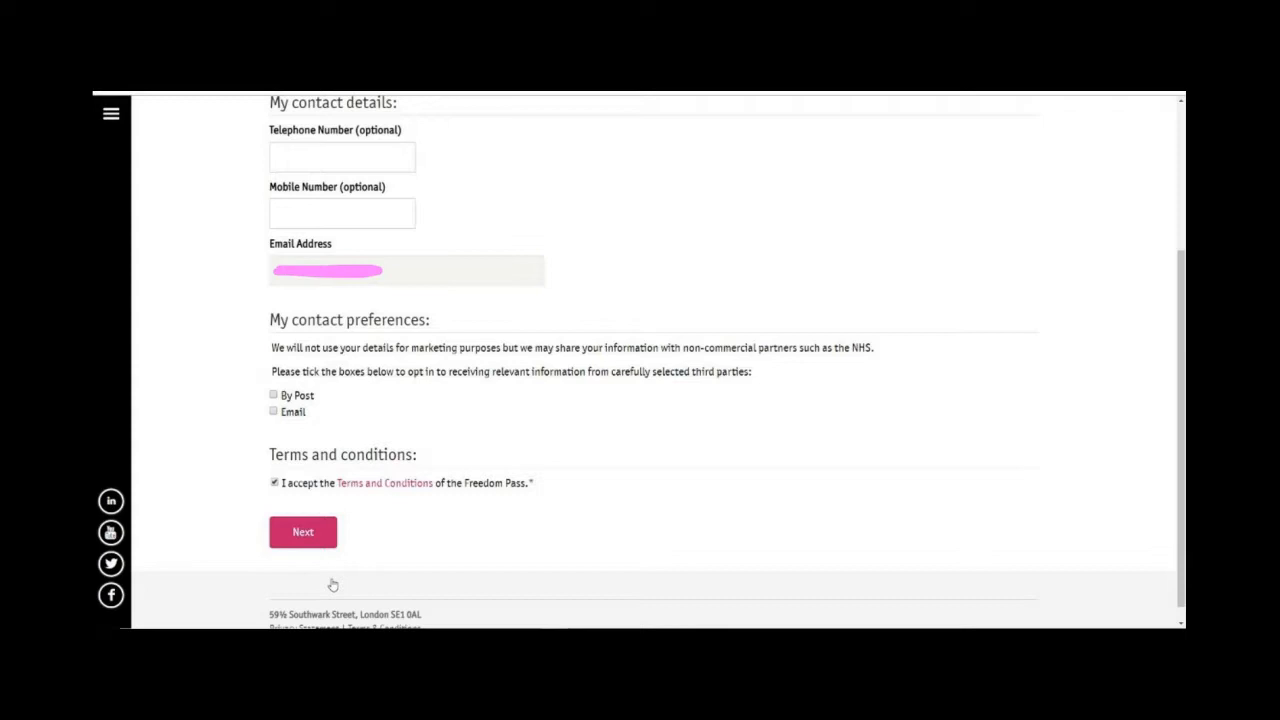
Step: Submit the contact details with Terms and Conditions accepted to complete the transfer application
left_click(303, 531)
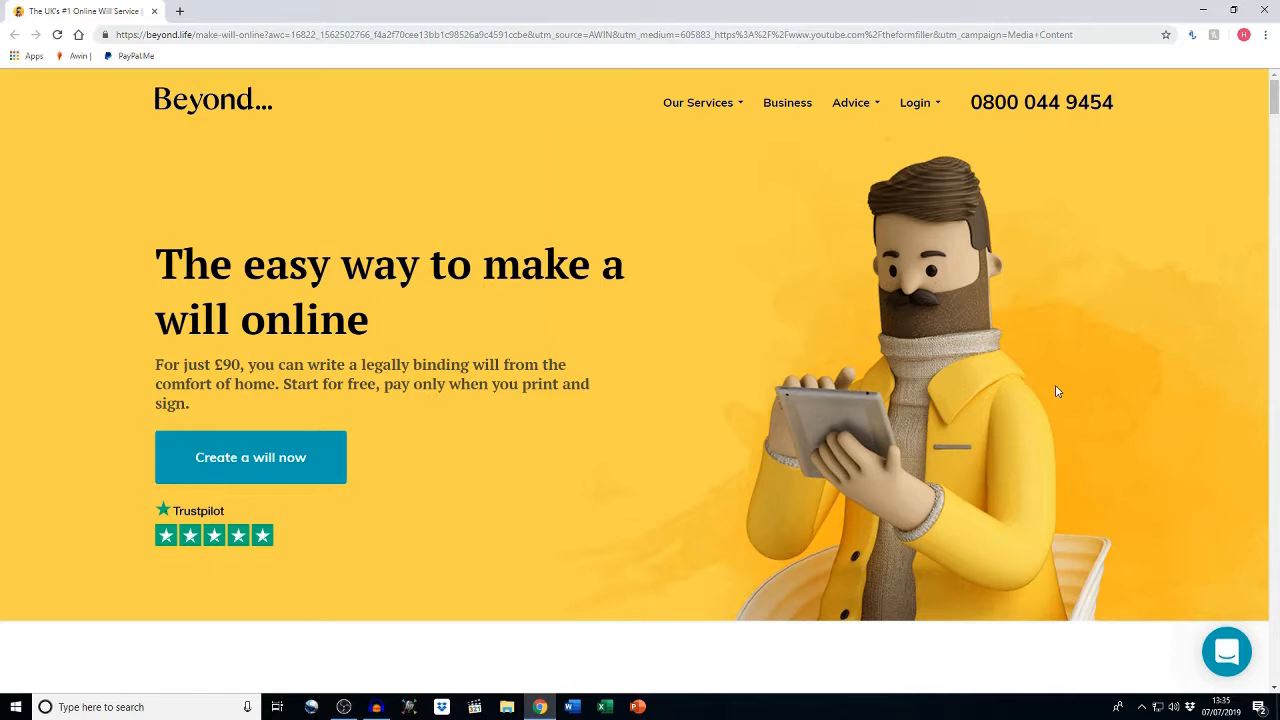
scroll("down", 3)
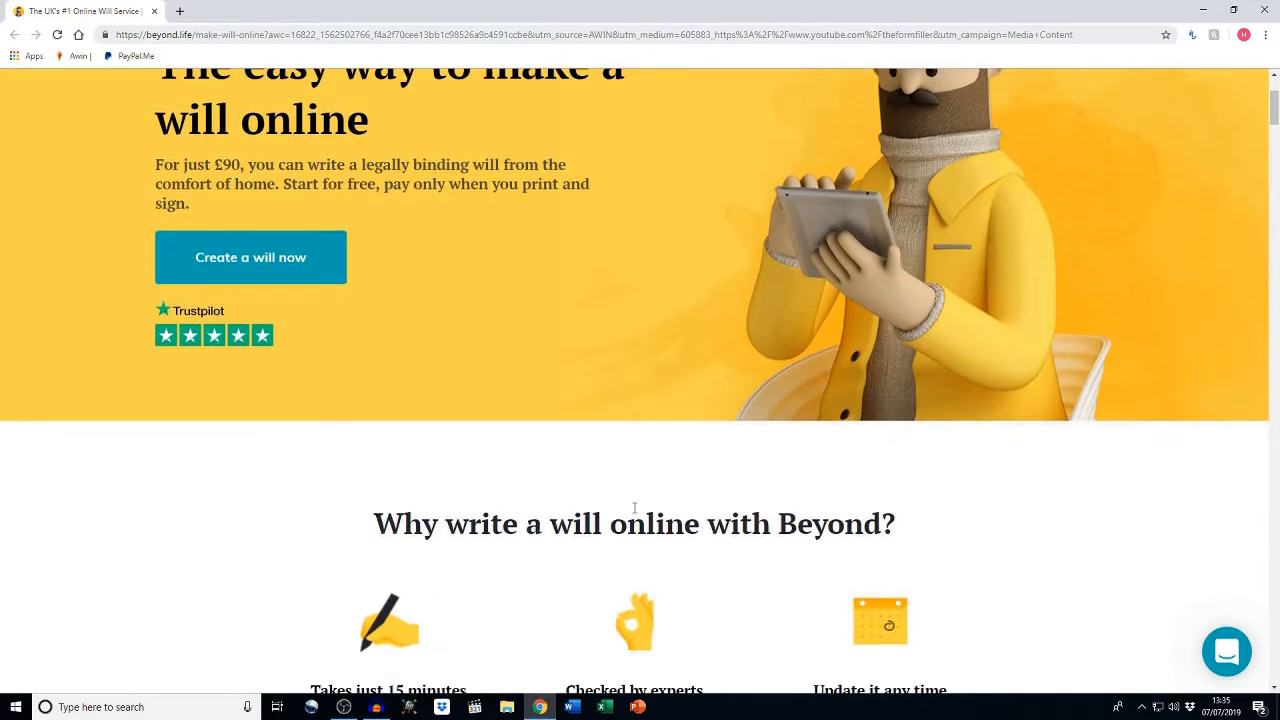
scroll("down", 3)
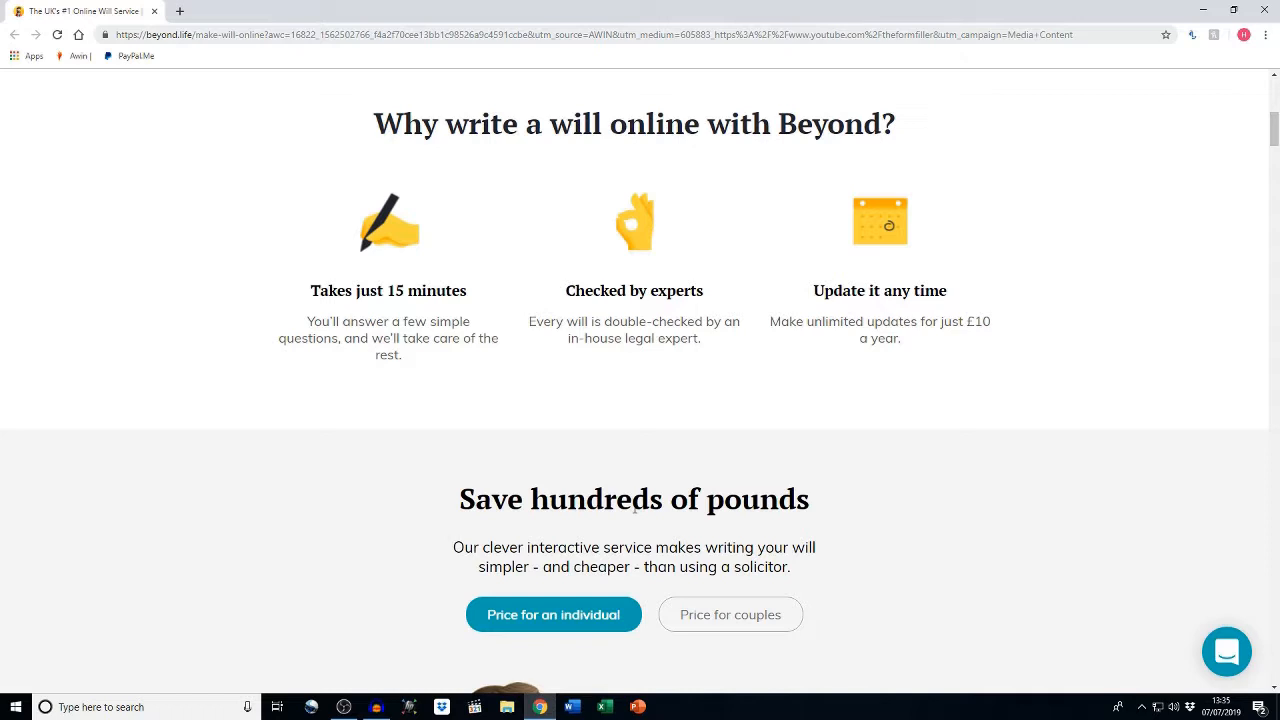
scroll("down", 3)
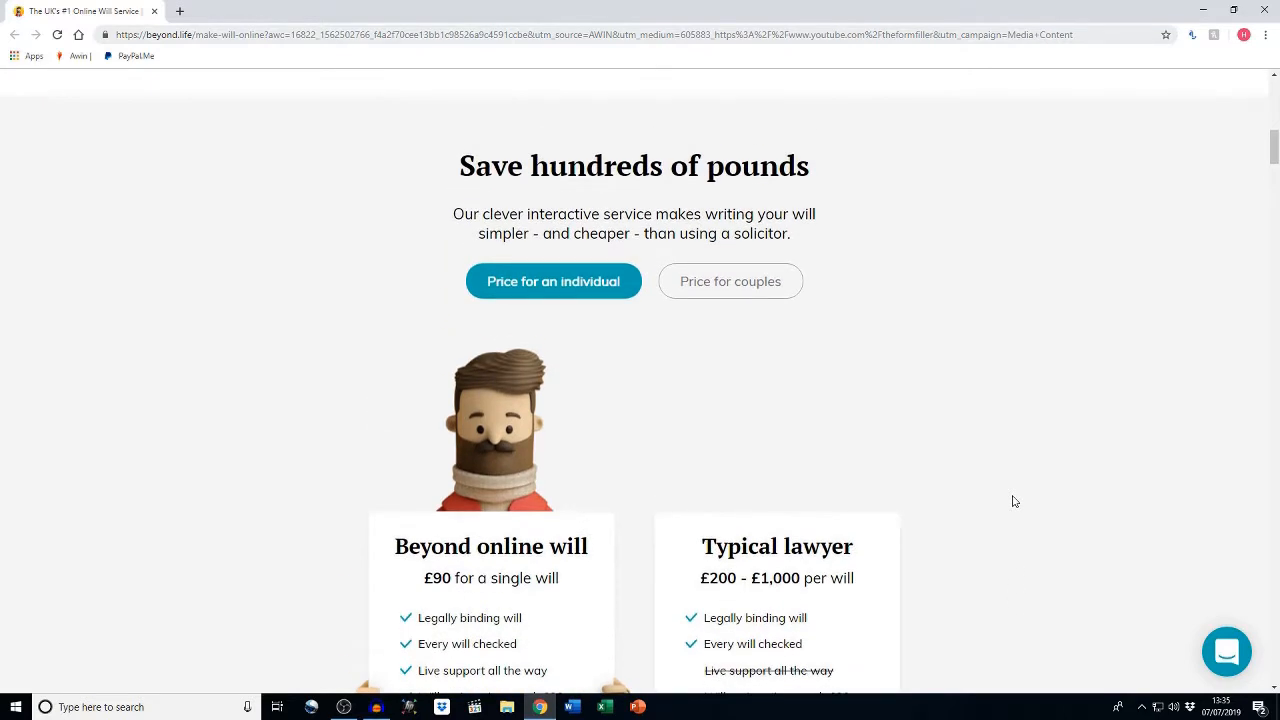
scroll("down", 3)
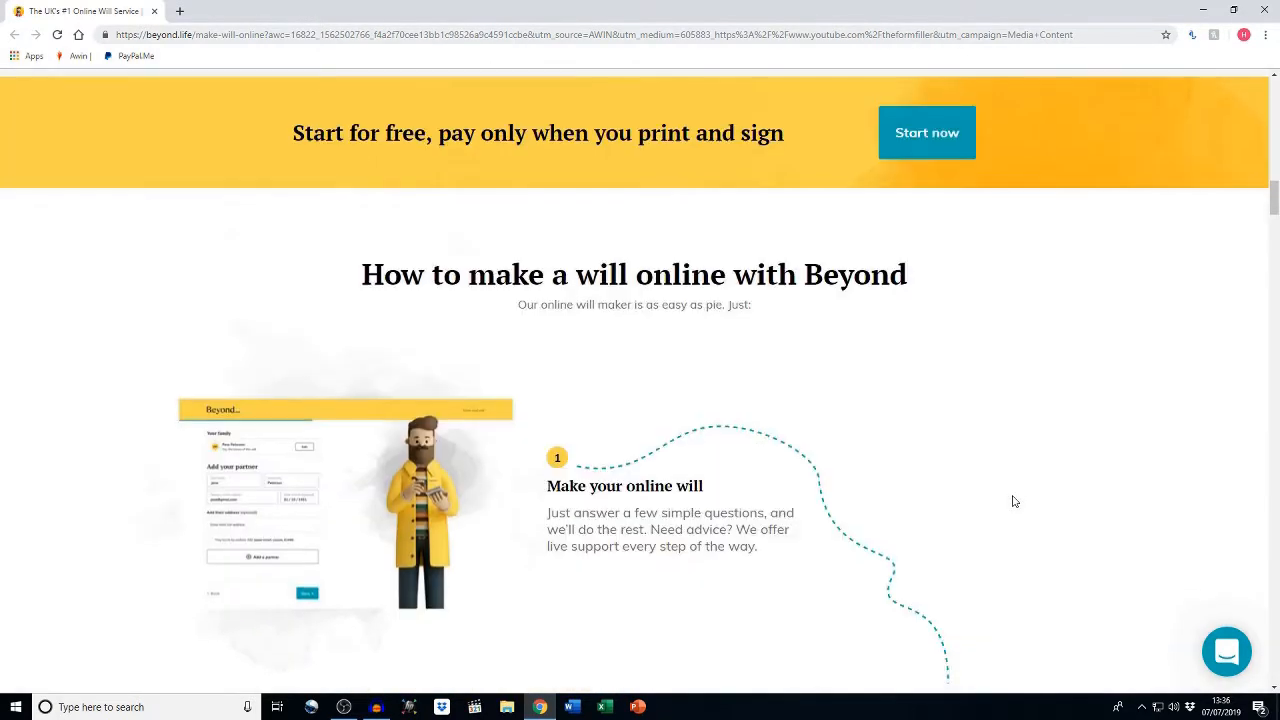
scroll("down", 3)
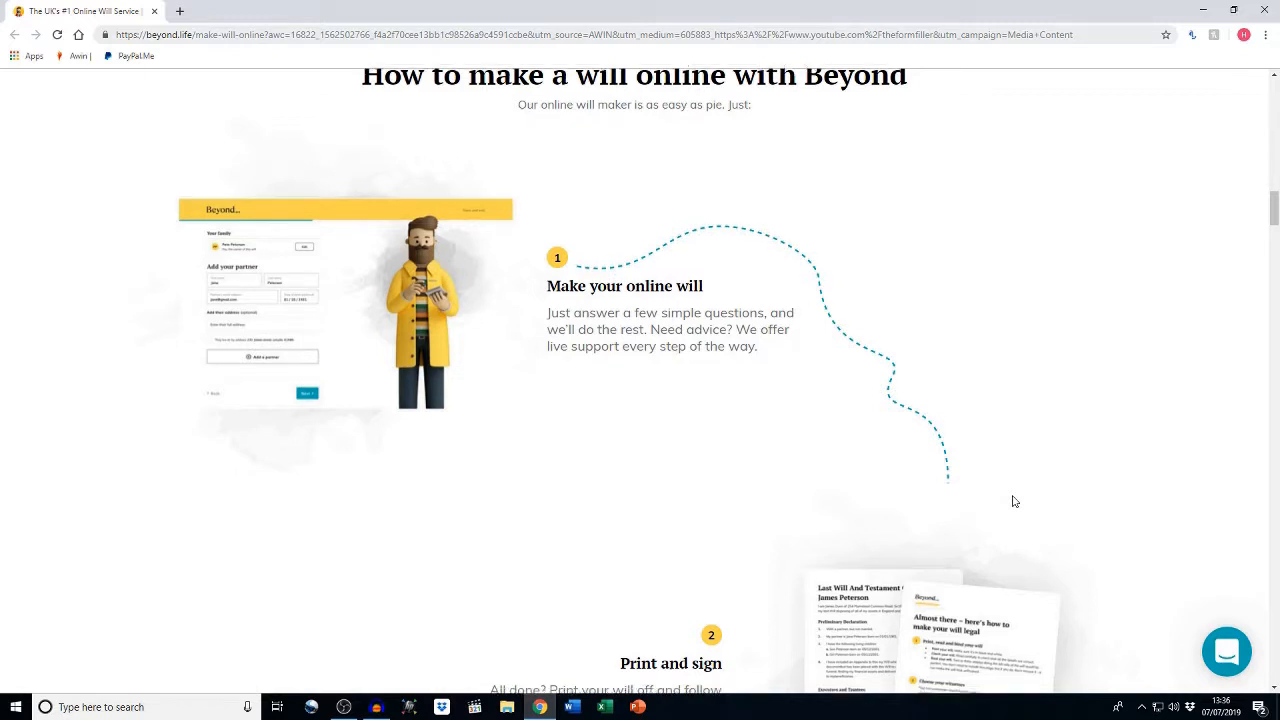
scroll("down", 3)
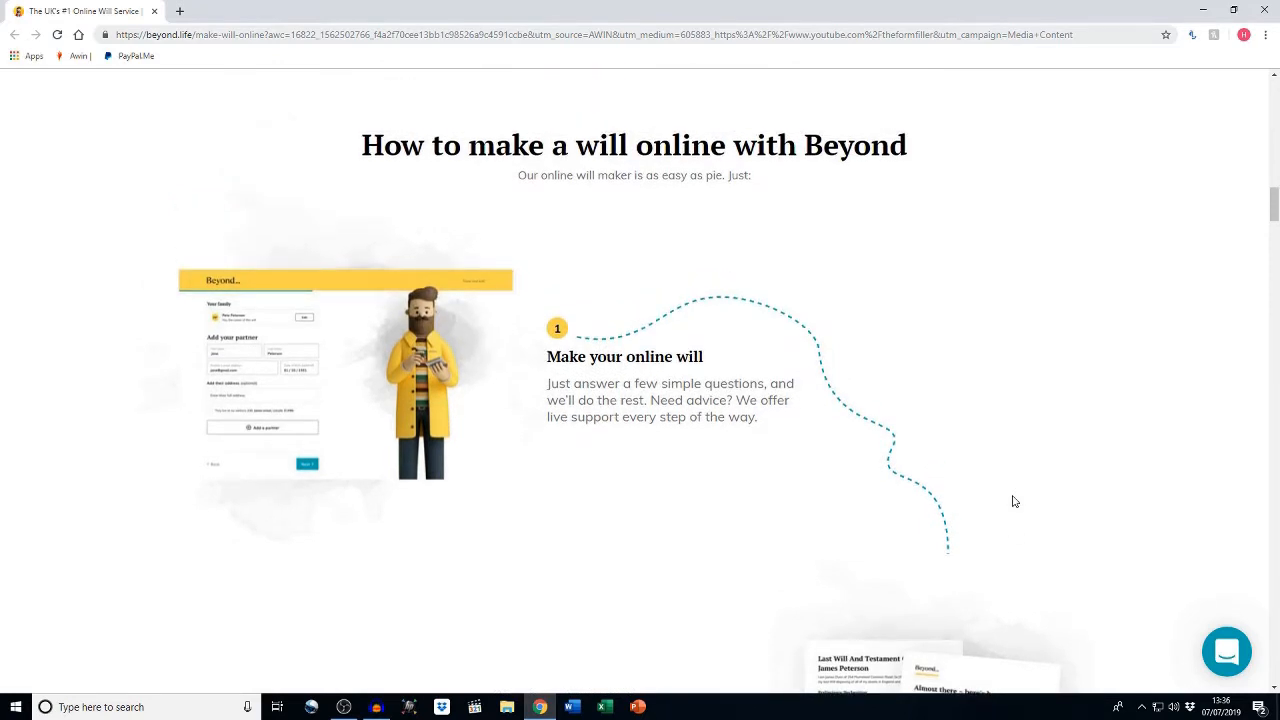
scroll("down", 3)
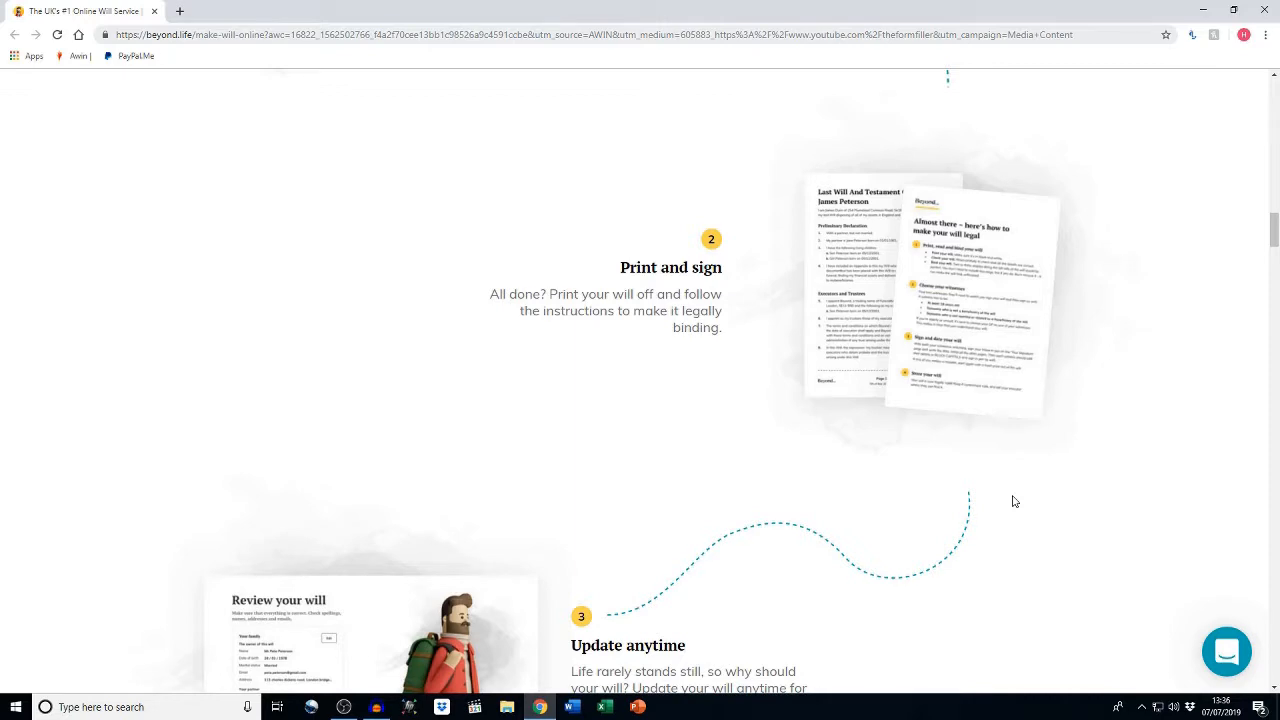
scroll("down", 3)
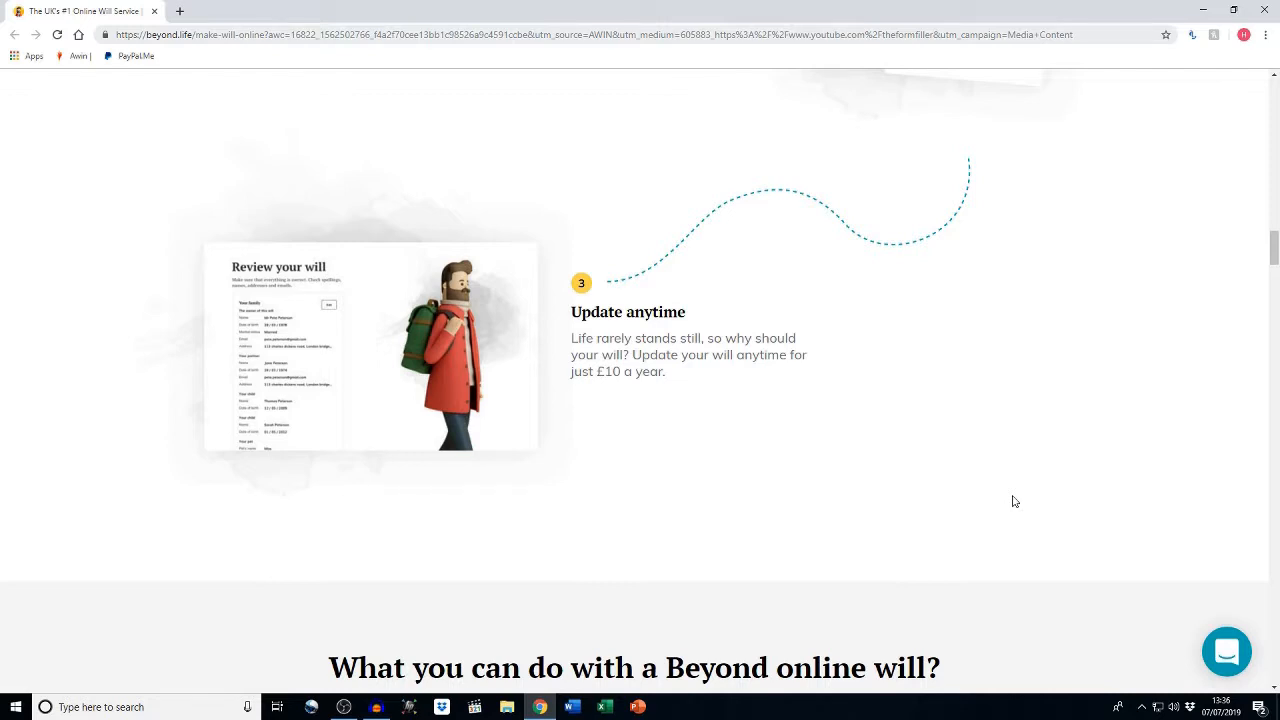
scroll("down", 3)
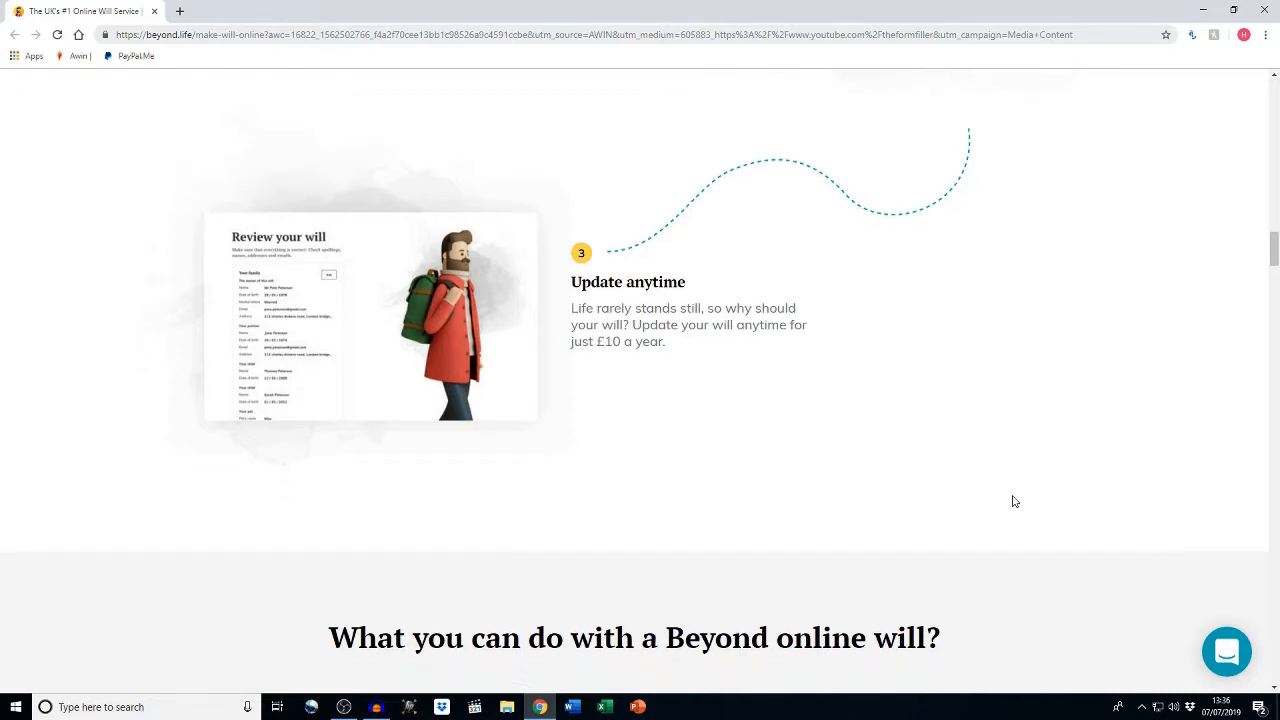
scroll("down", 3)
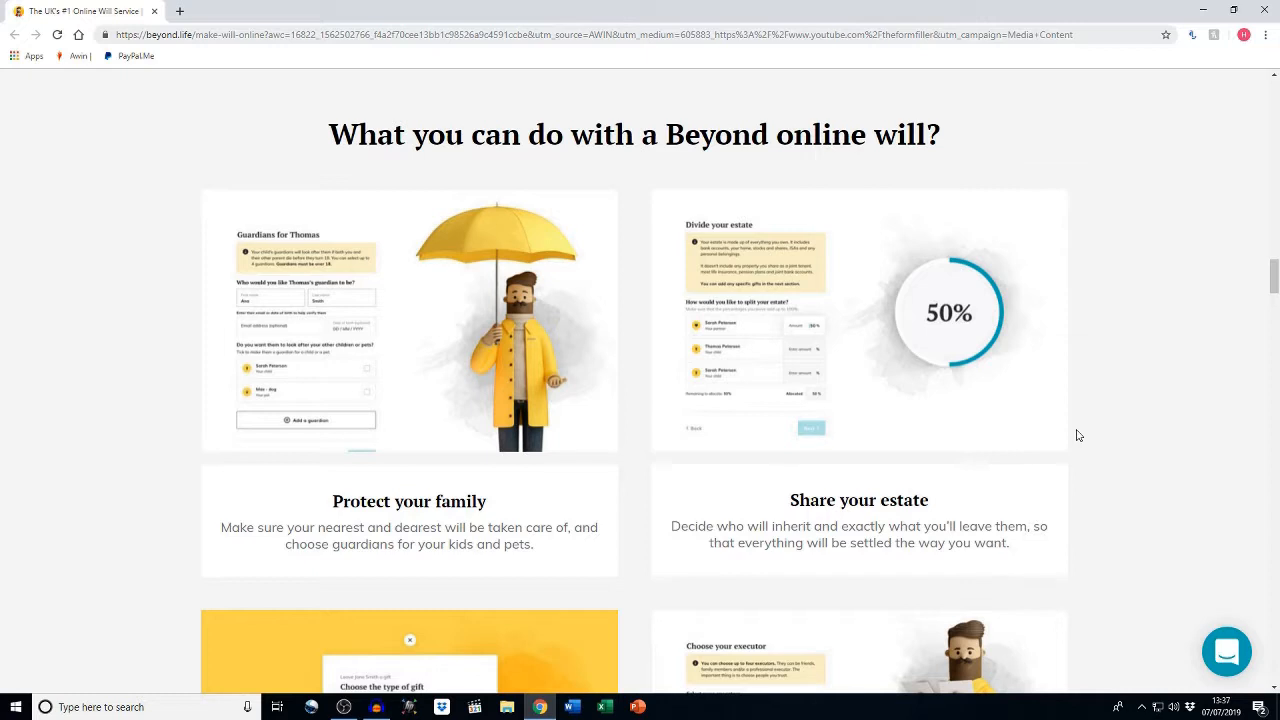
scroll("down", 3)
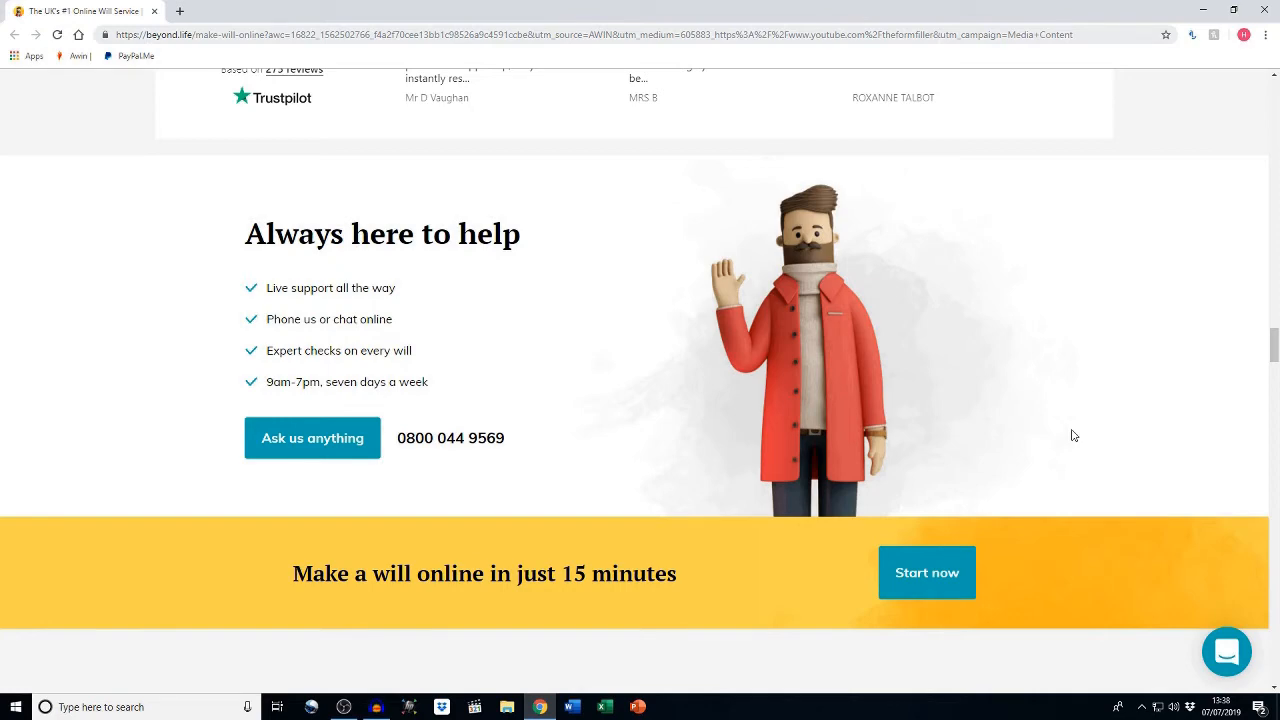
scroll("down", 3)
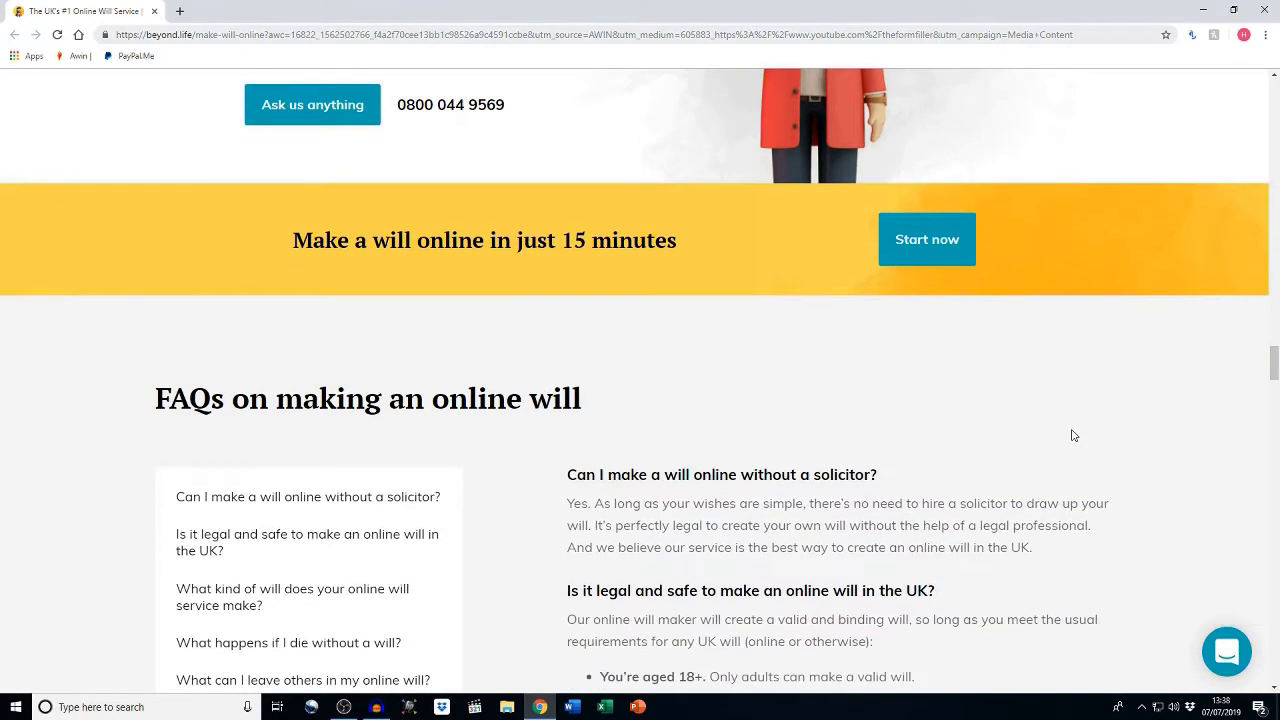
scroll("down", 3)
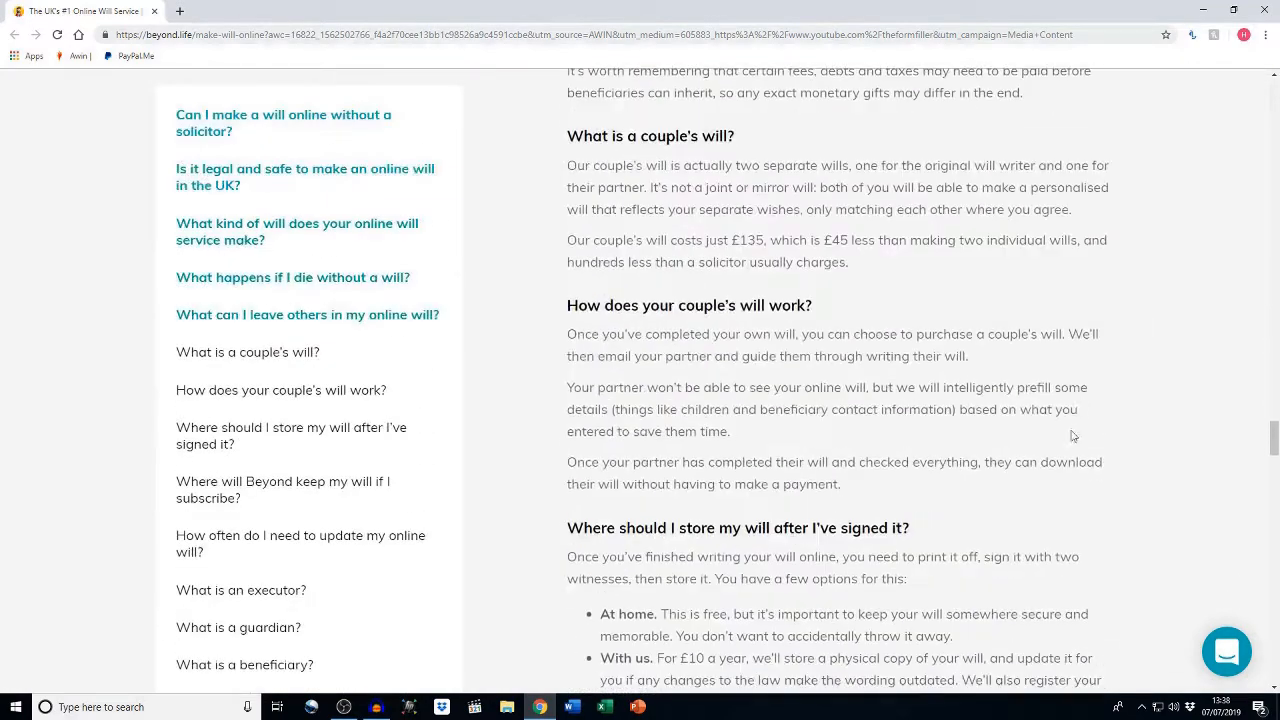
scroll("down", 3)
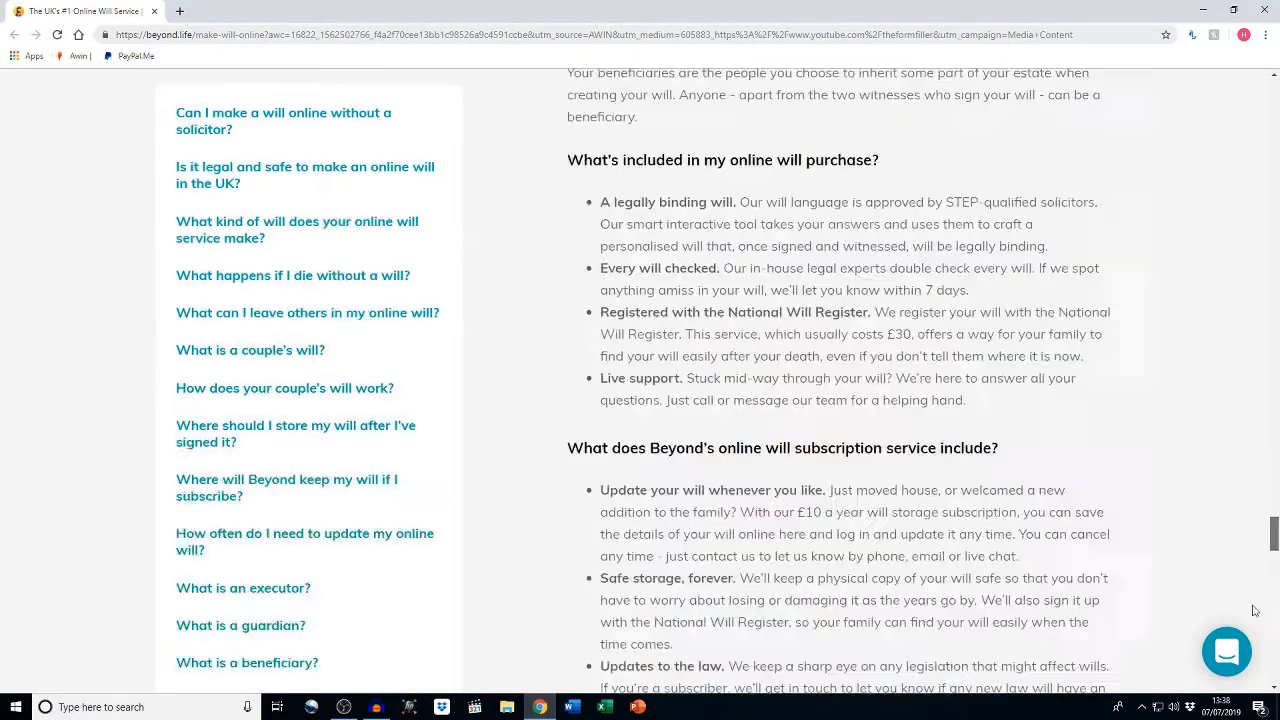
scroll("up", 3)
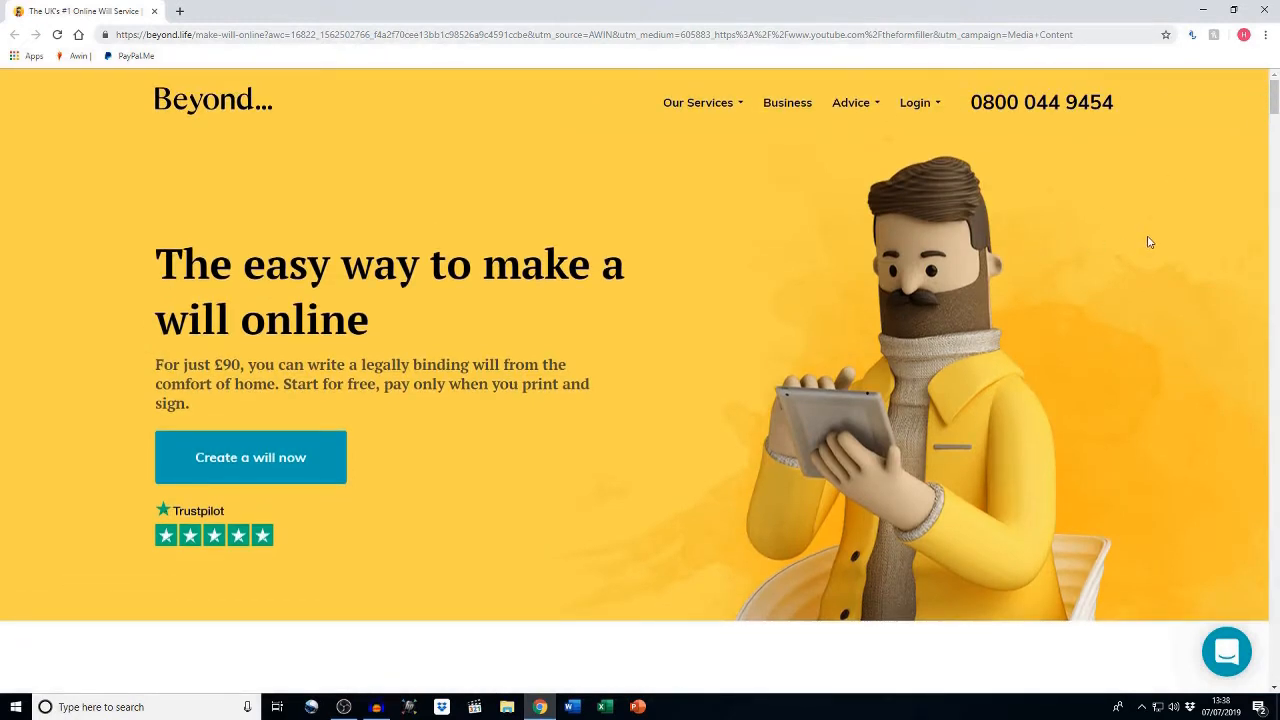
mouse_move(1155, 240)
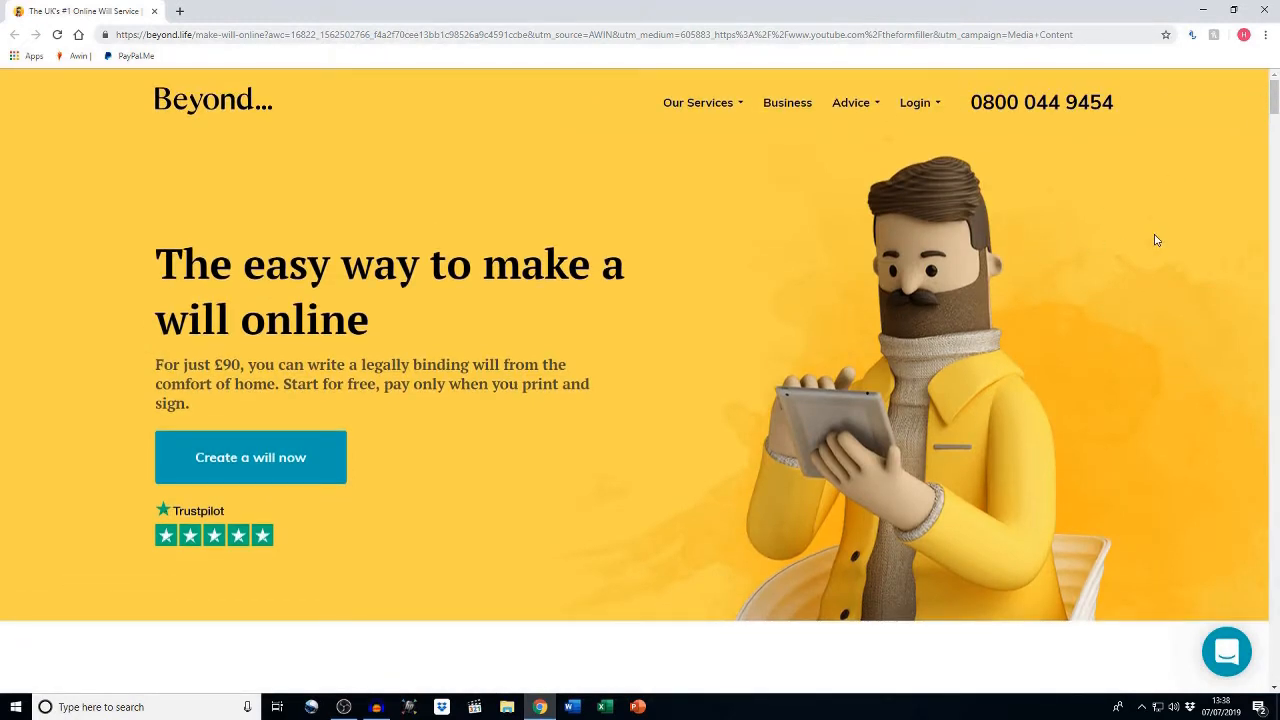